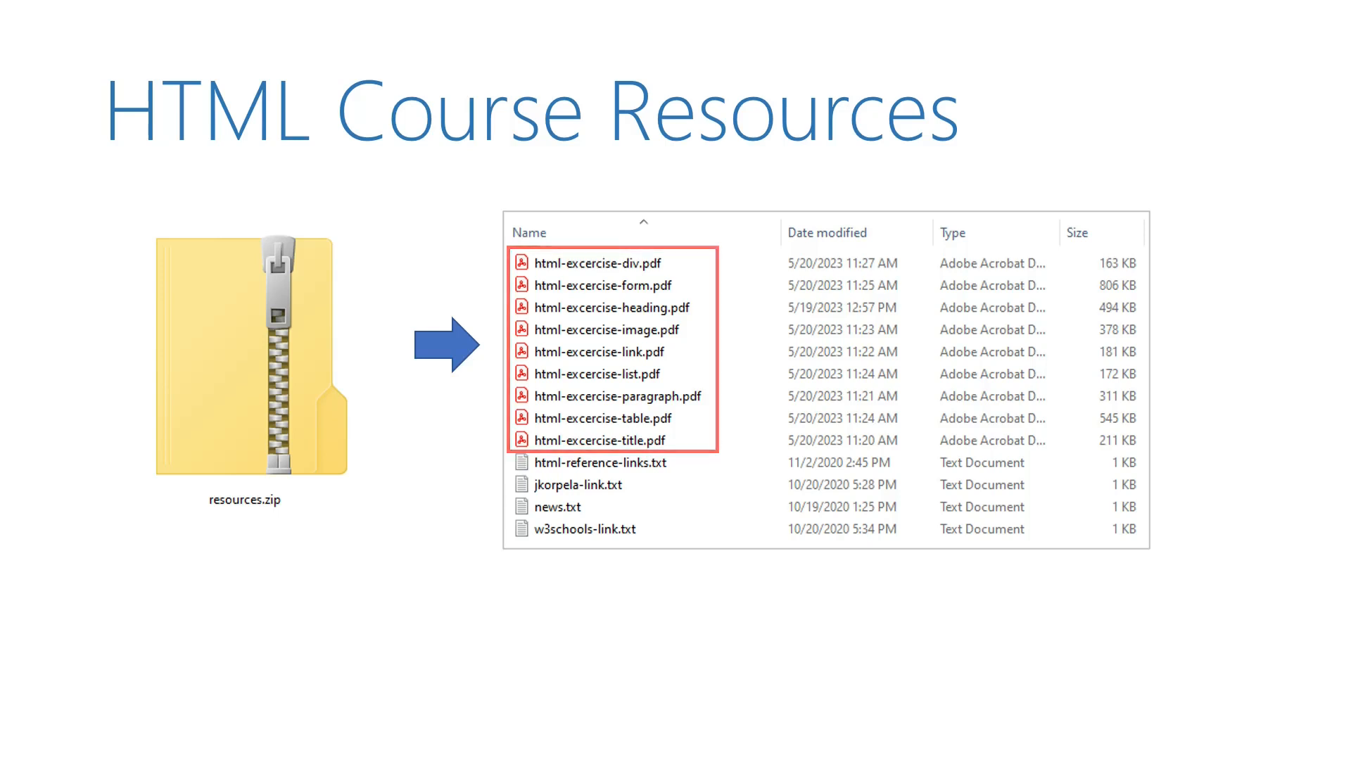
# Download resources.zip from the html-learn repository via Download raw file
pyautogui.click(594, 496)
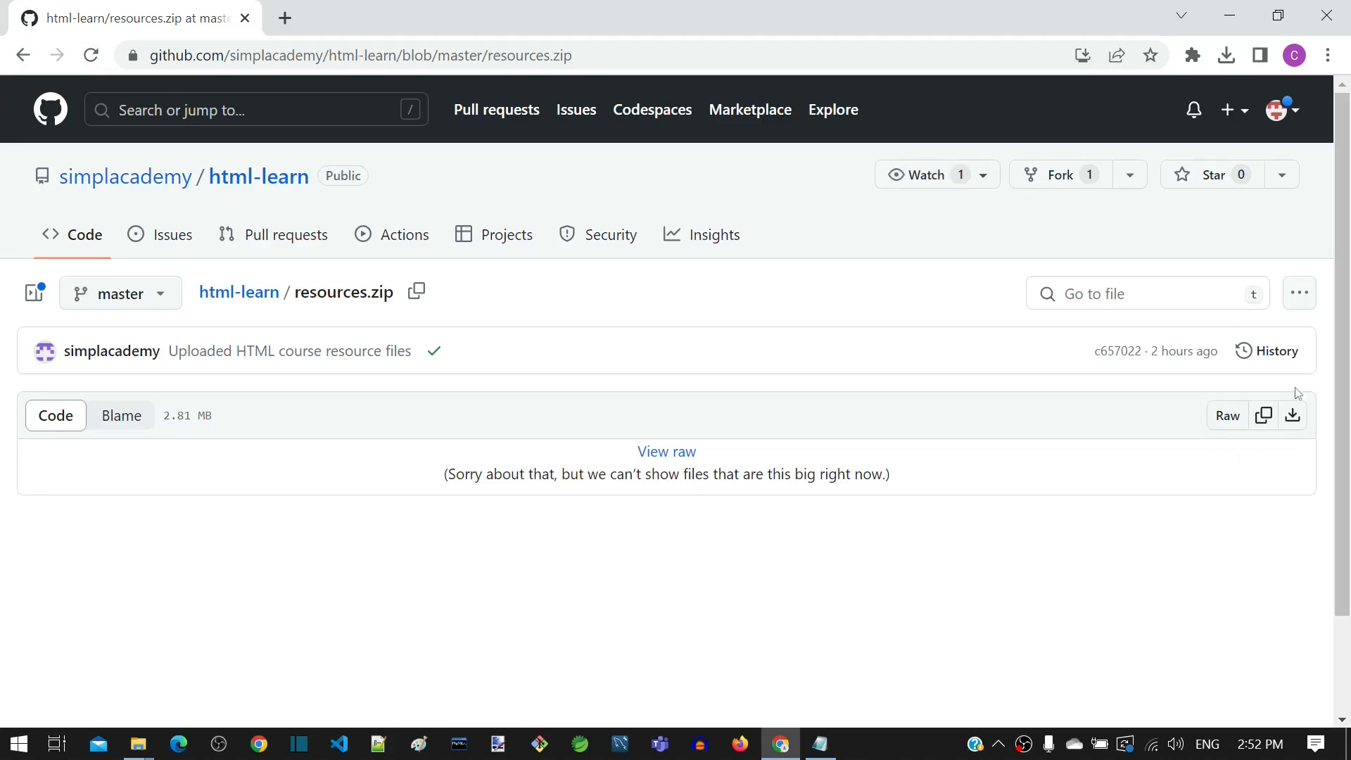
pyautogui.moveTo(1292, 416)
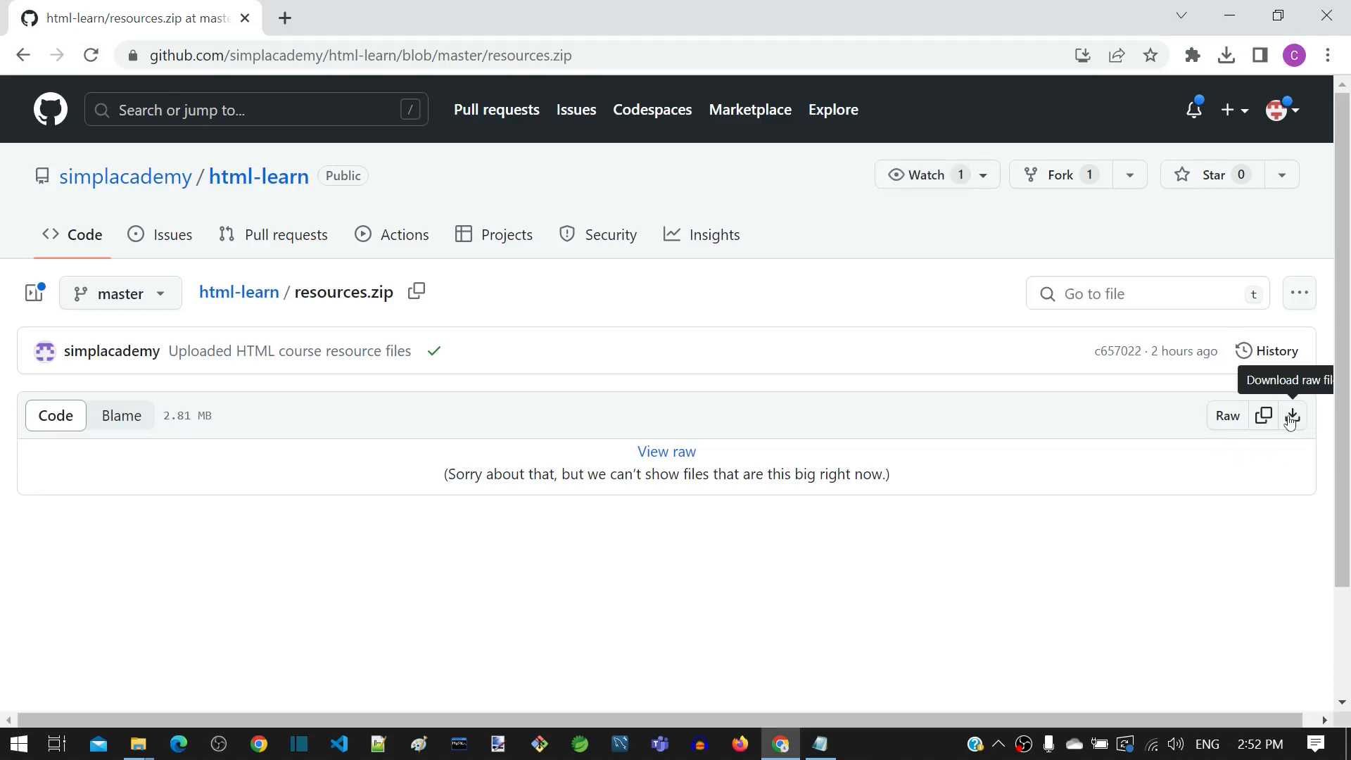
pyautogui.moveTo(307, 581)
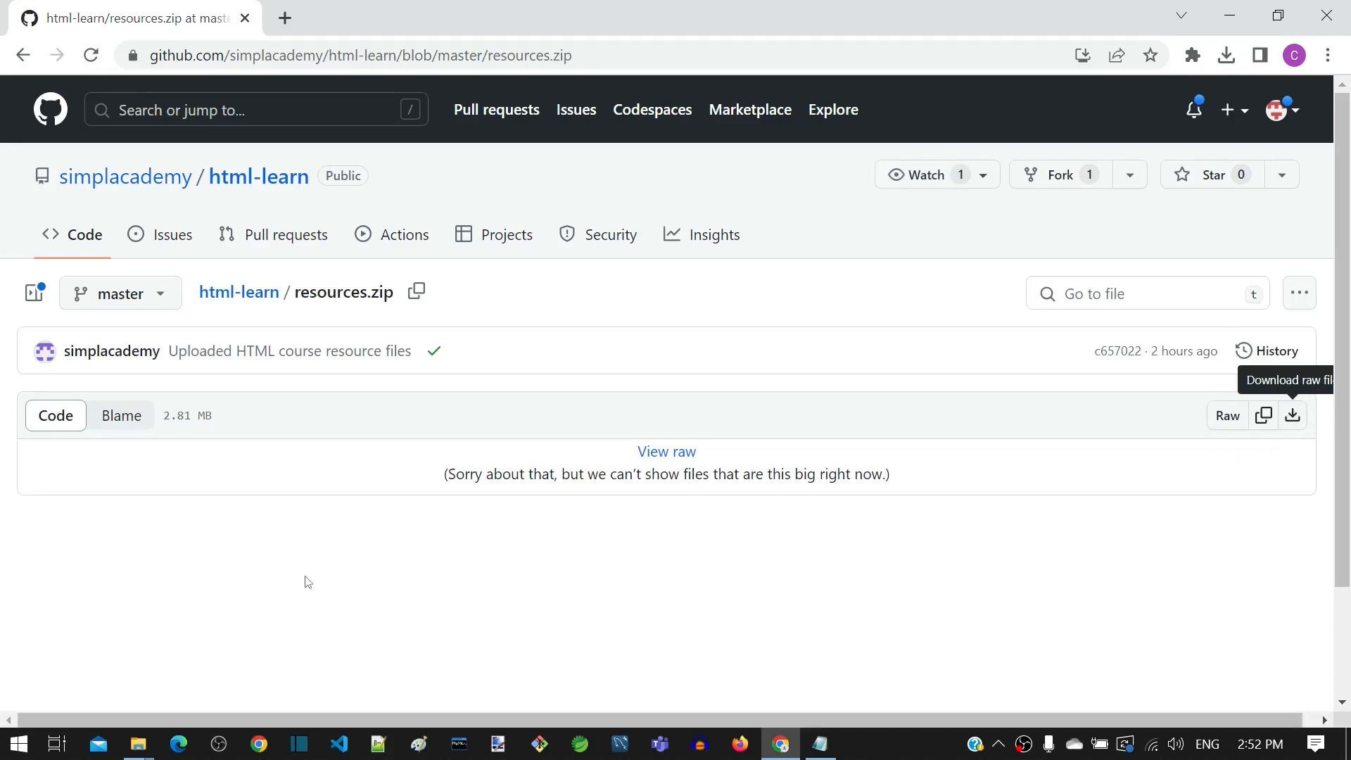
pyautogui.click(1226, 55)
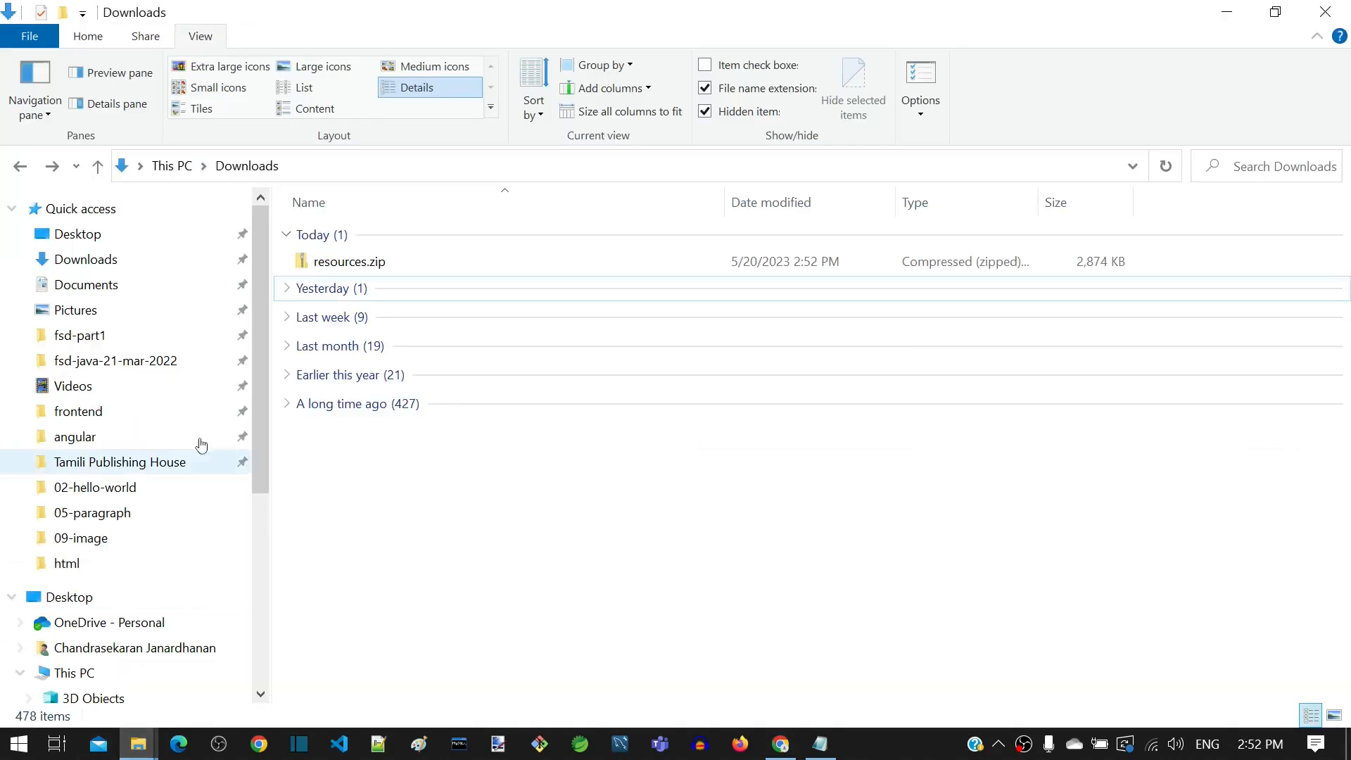
# Copy resources.zip from Downloads and paste it into the root of DATA (D:)
pyautogui.rightClick(350, 261)
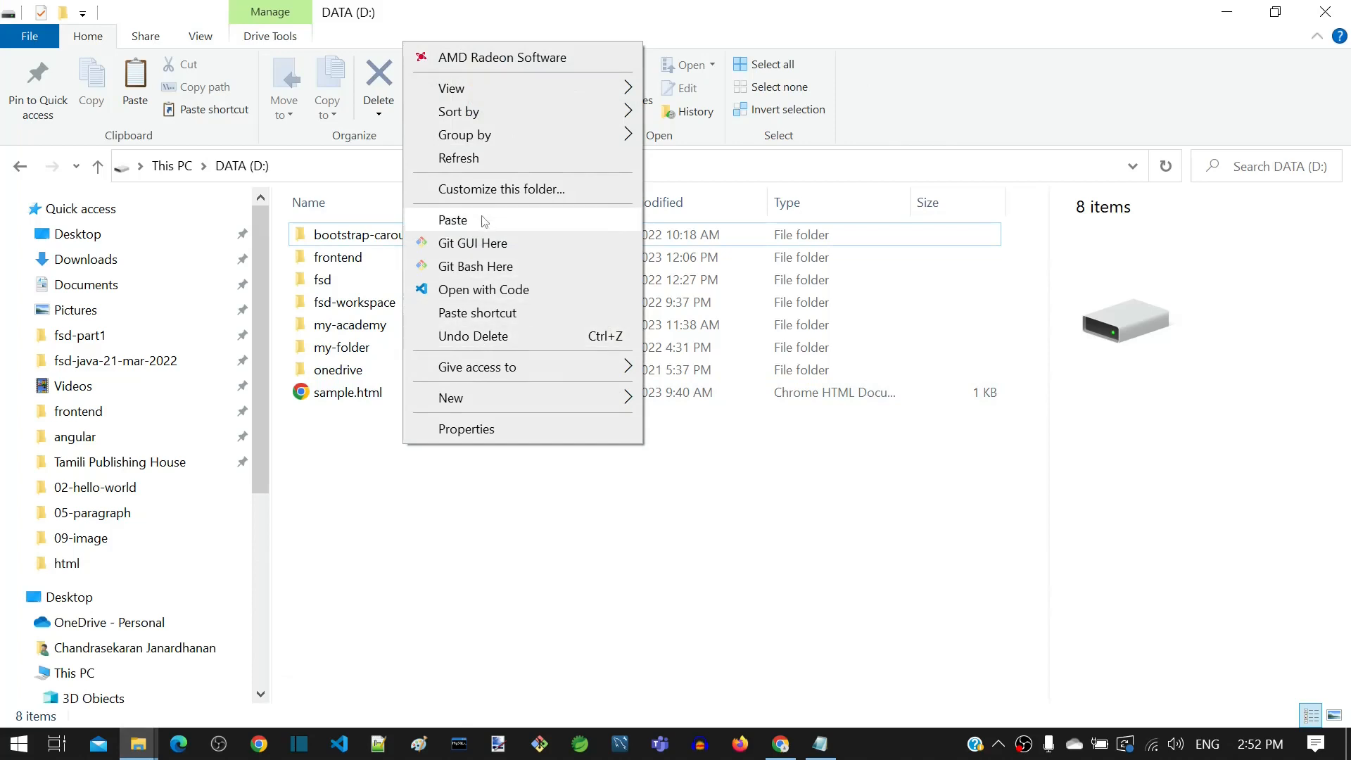
pyautogui.click(453, 220)
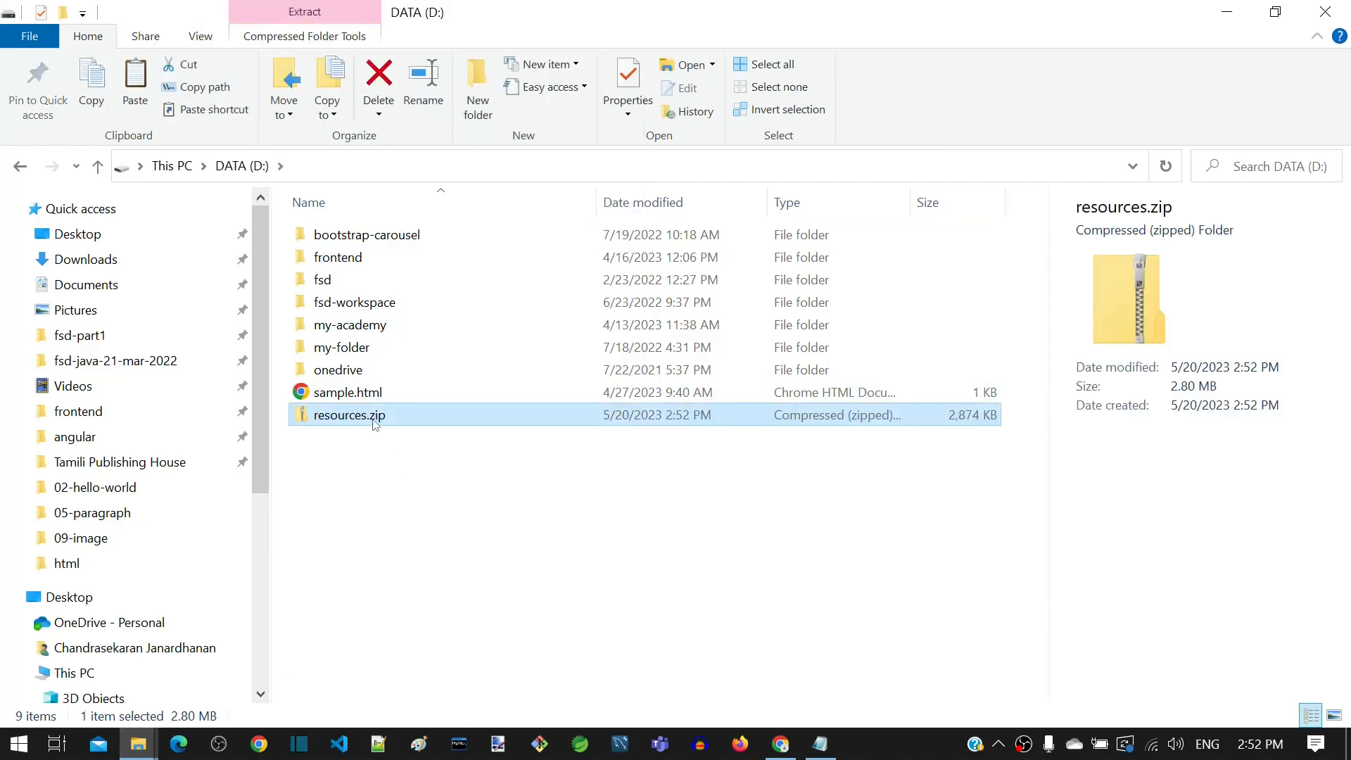
# Extract All from resources.zip, keeping D: as the destination for its 14 items
pyautogui.rightClick(349, 415)
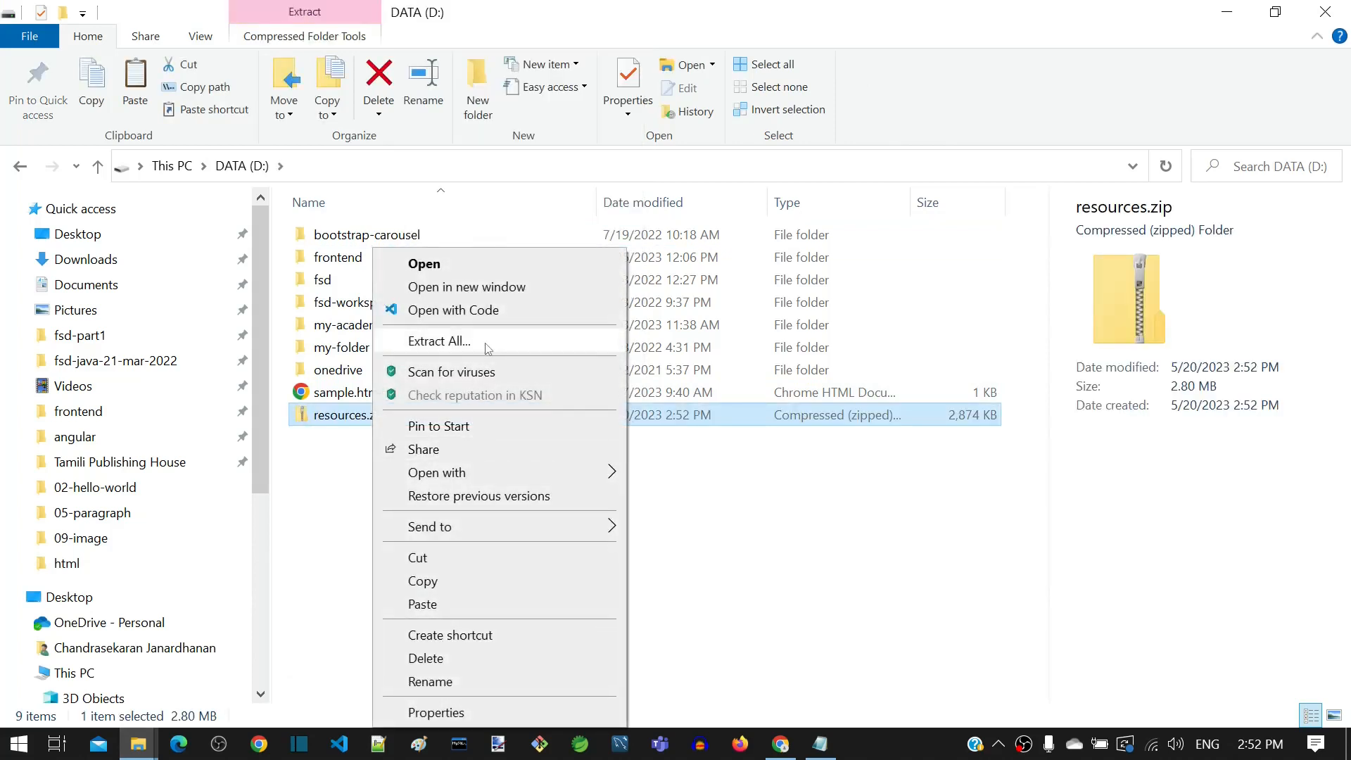
pyautogui.click(440, 341)
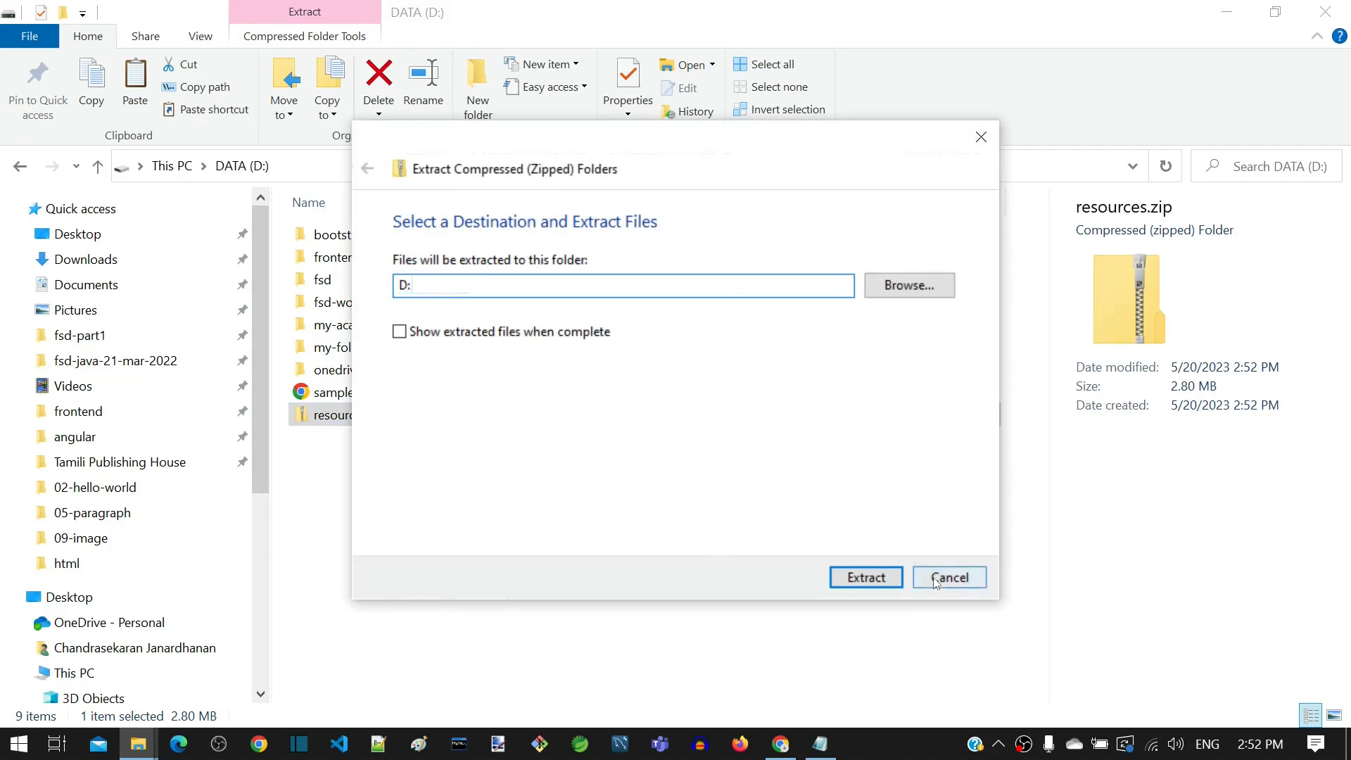
pyautogui.click(867, 577)
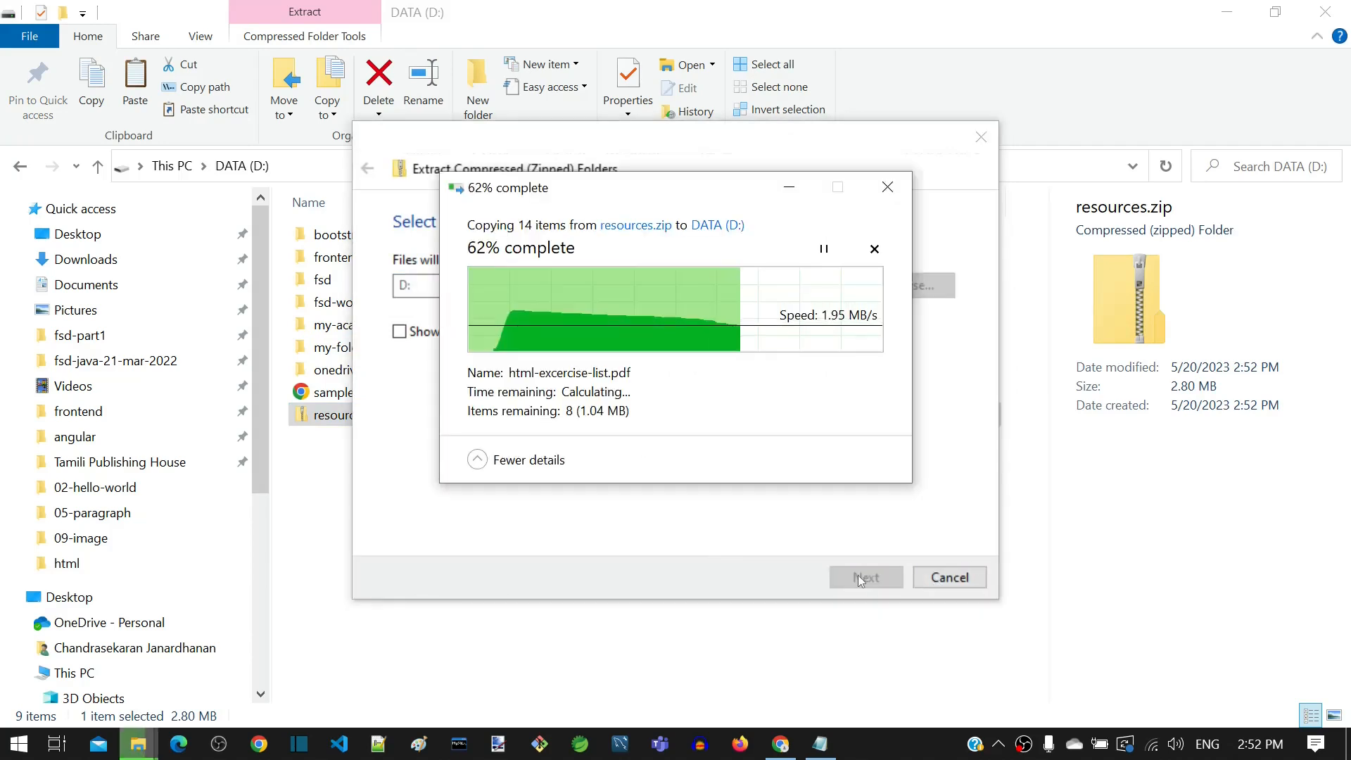